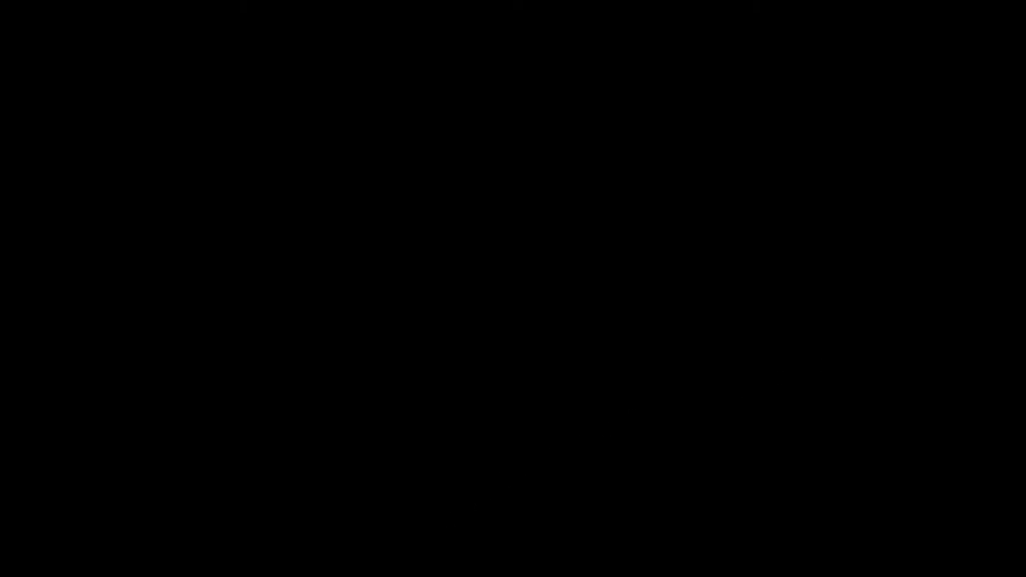
pyautogui.moveTo(266, 468)
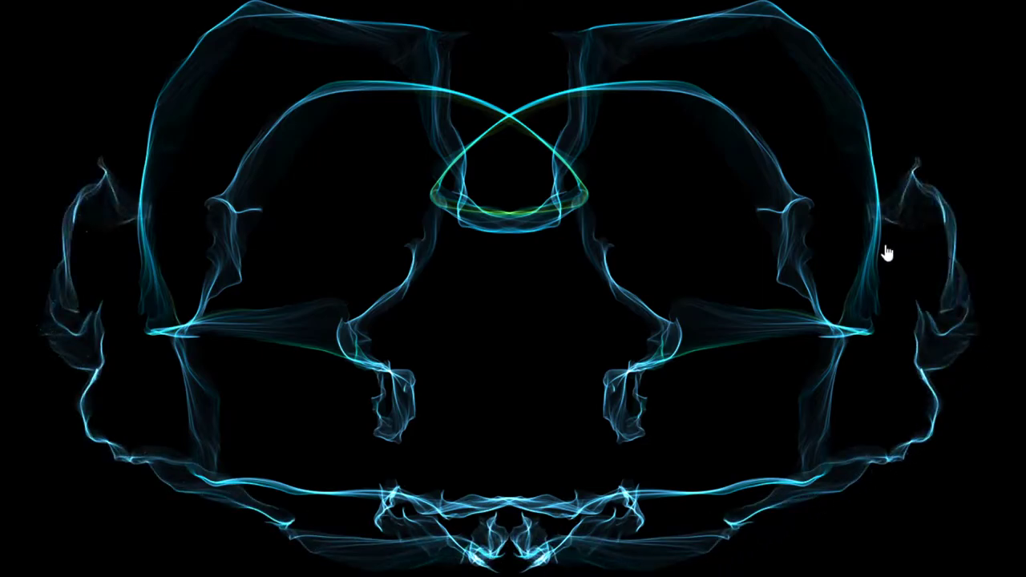
pyautogui.moveTo(837, 413)
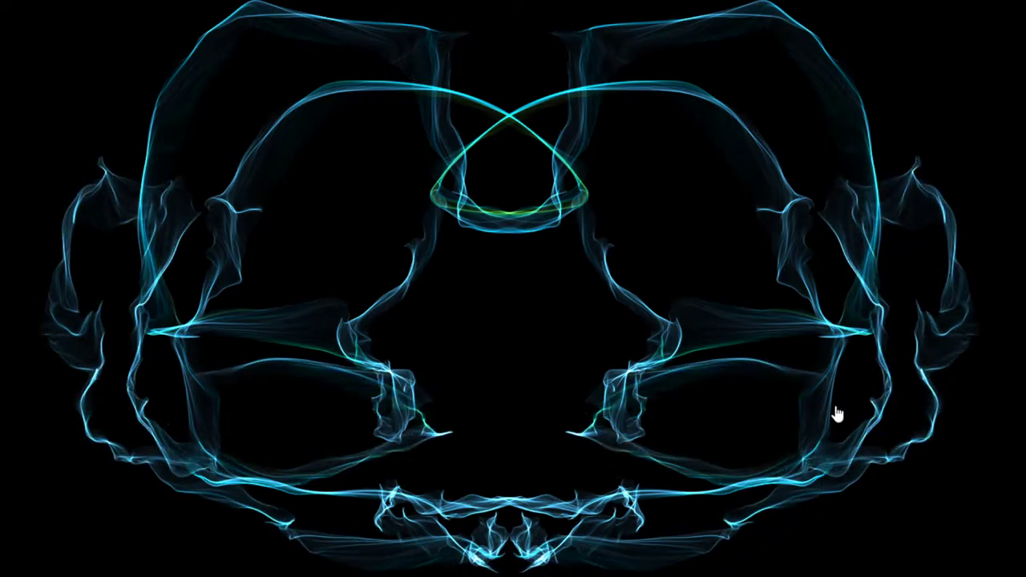
pyautogui.moveTo(494, 113)
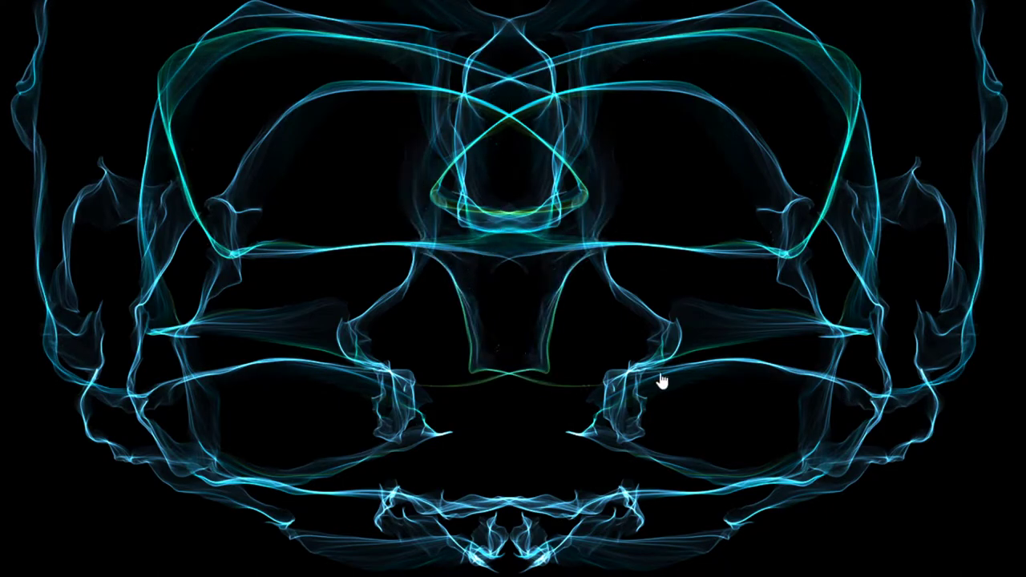
pyautogui.moveTo(32, 446)
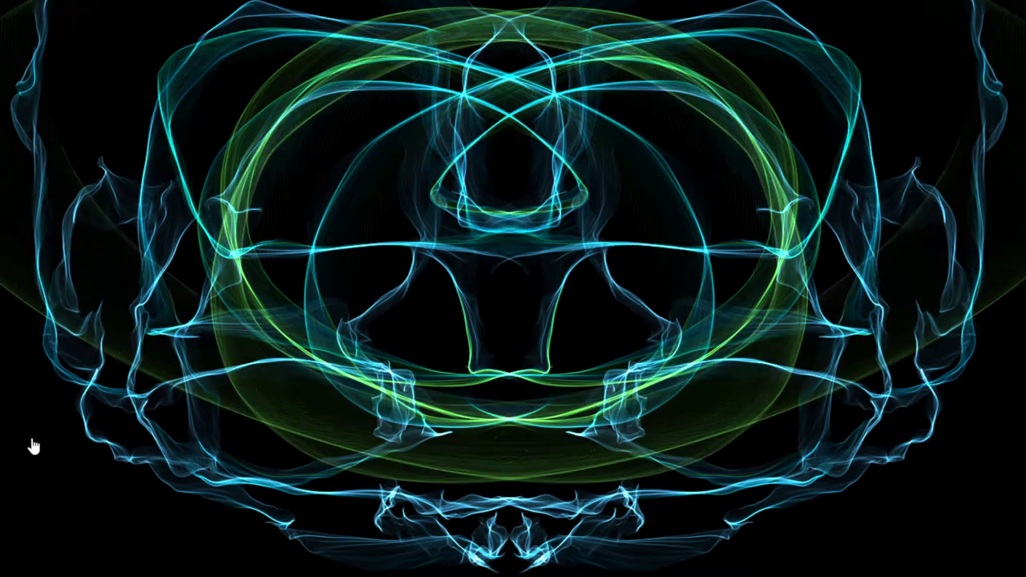
pyautogui.moveTo(507, 106)
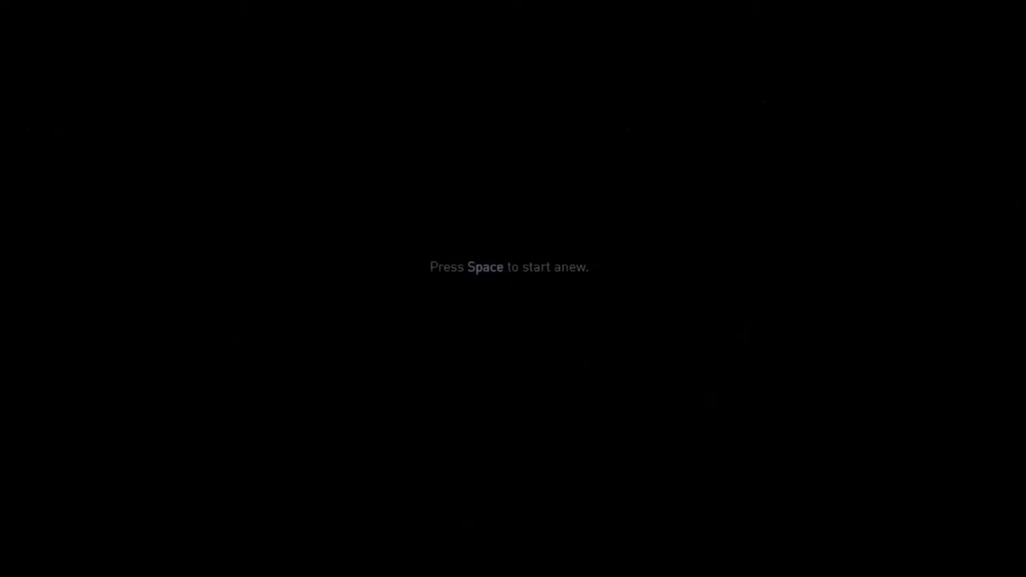
pyautogui.press('space')
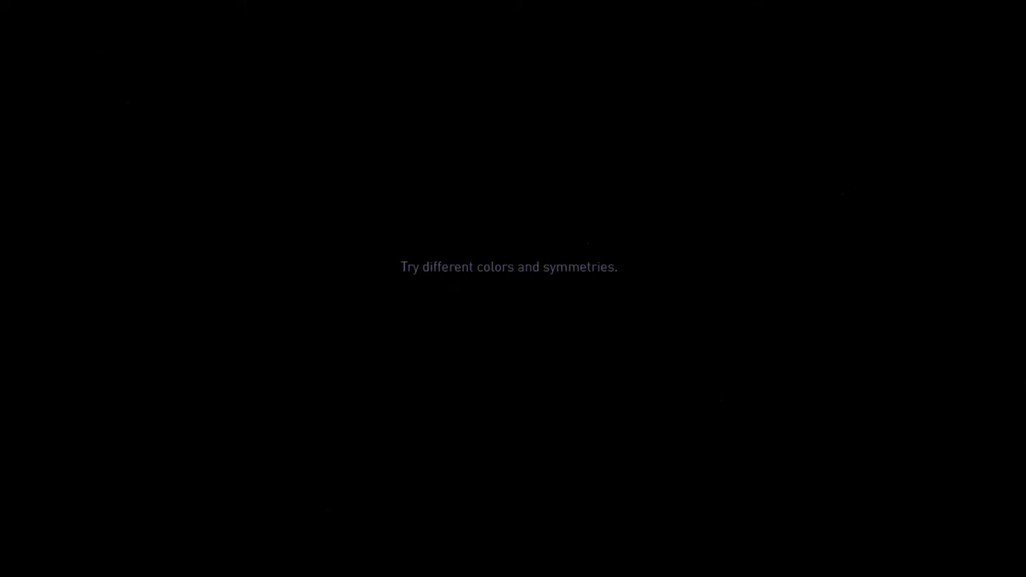
pyautogui.moveTo(96, 403)
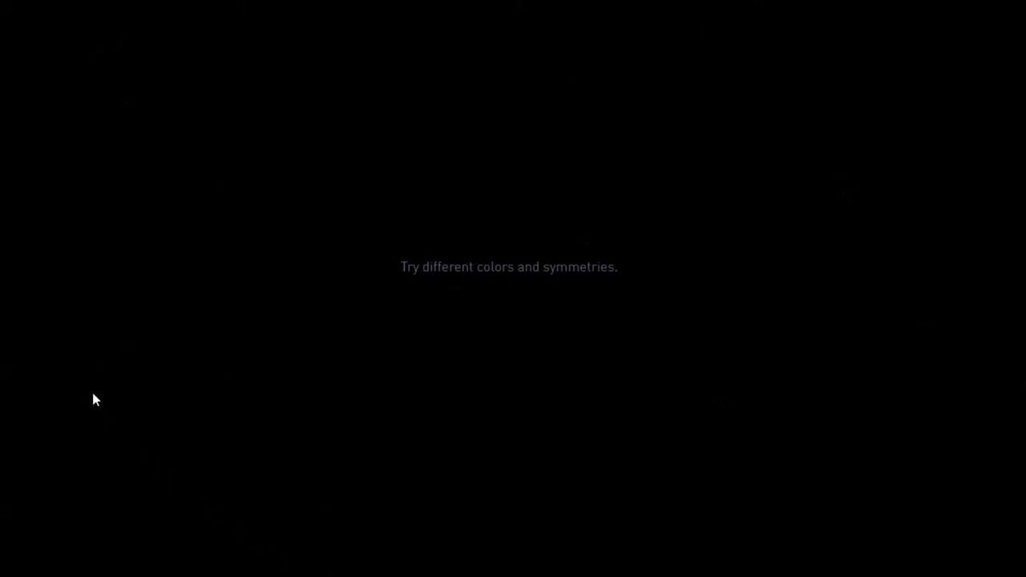
pyautogui.moveTo(409, 529)
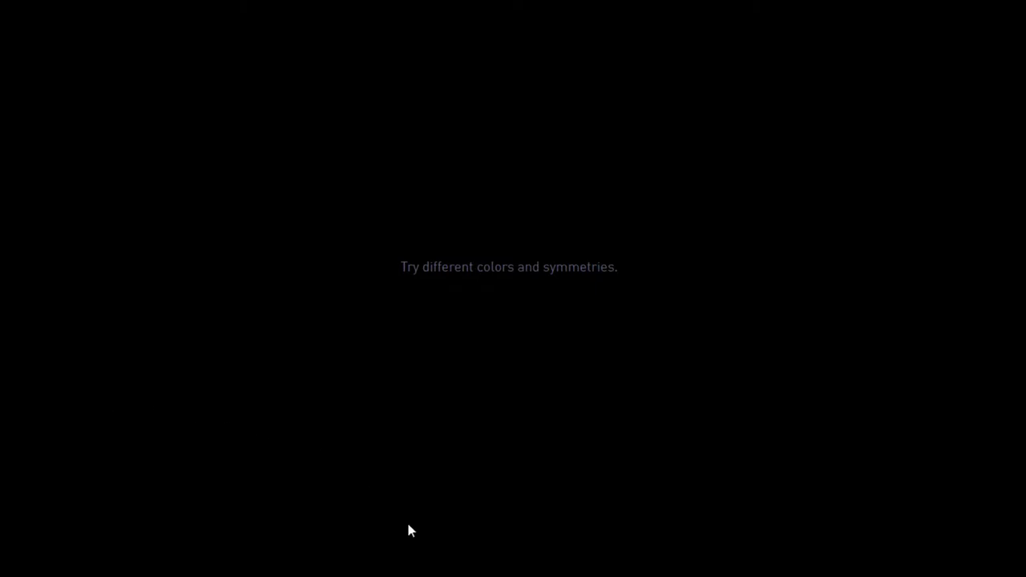
pyautogui.moveTo(410, 529)
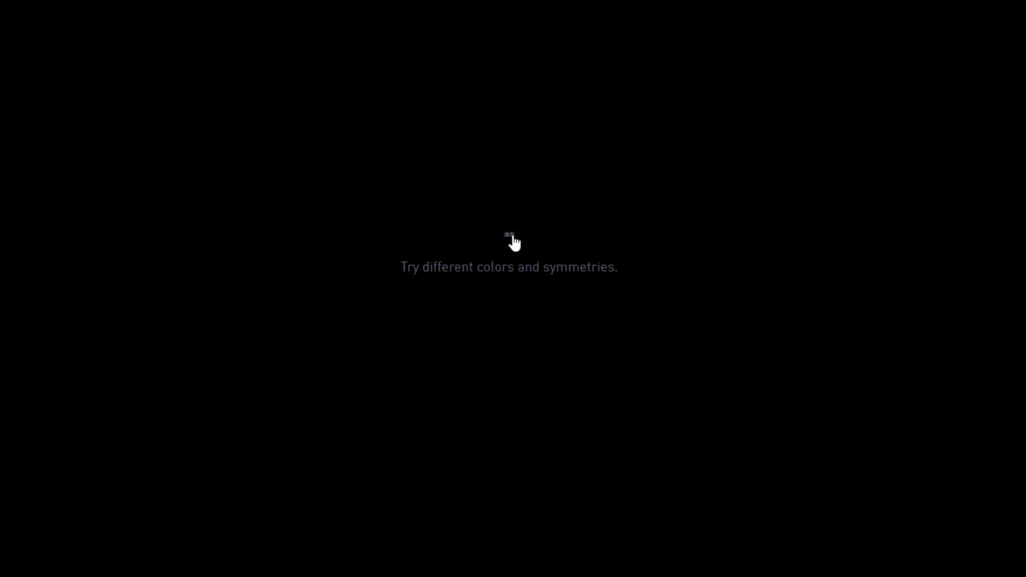
# Draw layered white silk strands forming a dense symmetric lattice of glowing loops
pyautogui.click(513, 241)
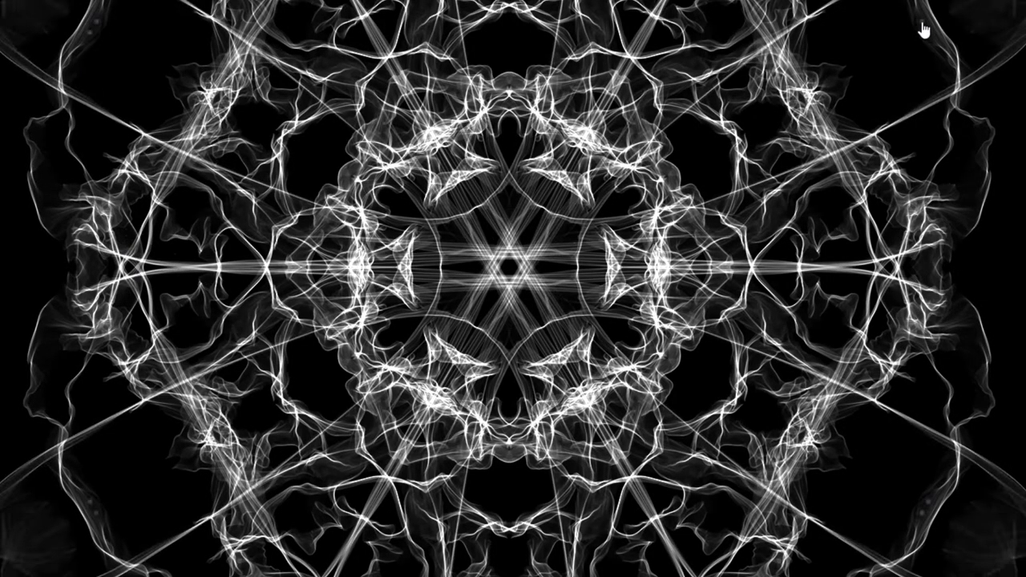
pyautogui.moveTo(216, 244)
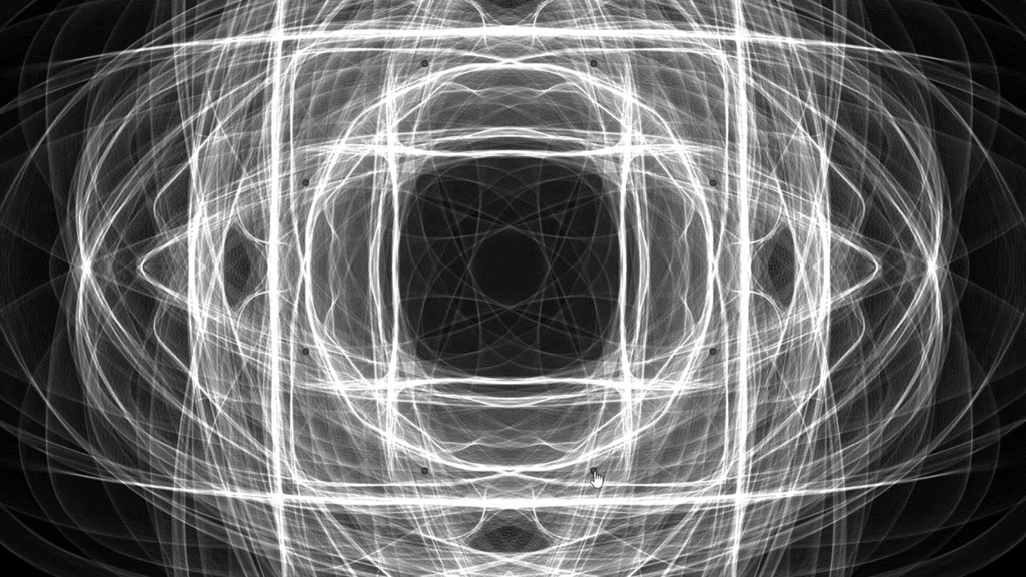
pyautogui.moveTo(531, 419)
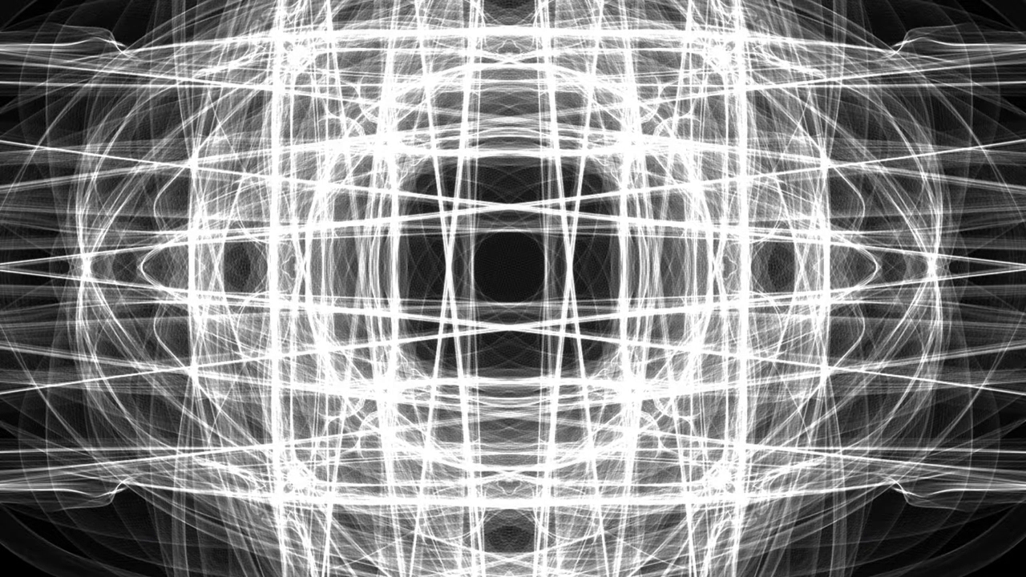
pyautogui.moveTo(80, 313)
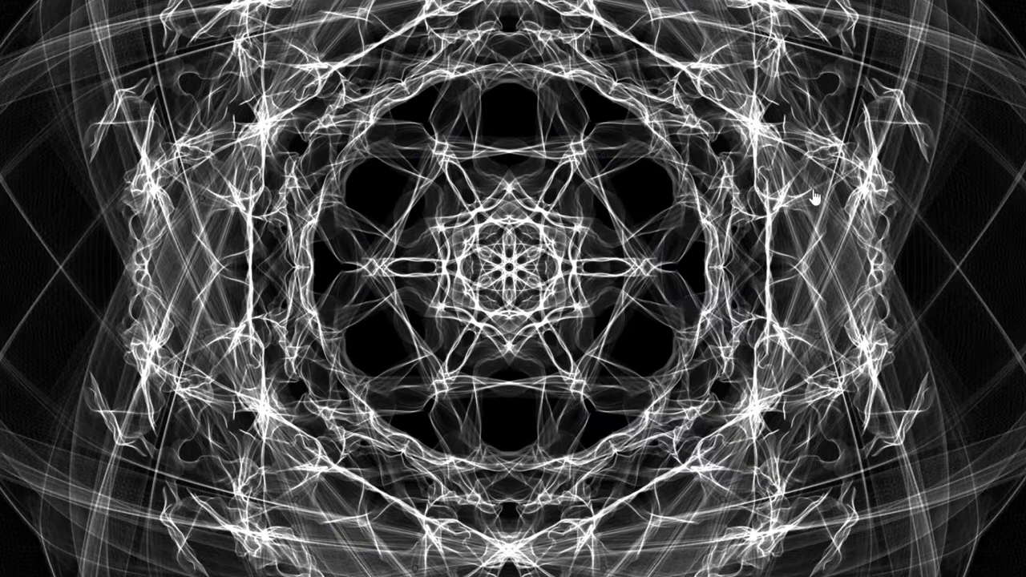
pyautogui.moveTo(272, 356)
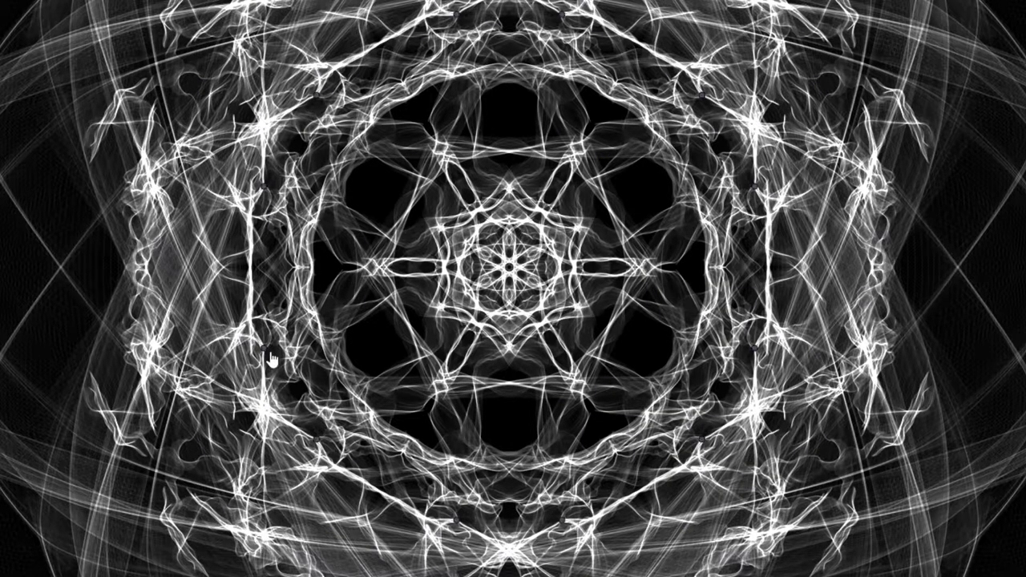
pyautogui.moveTo(686, 350)
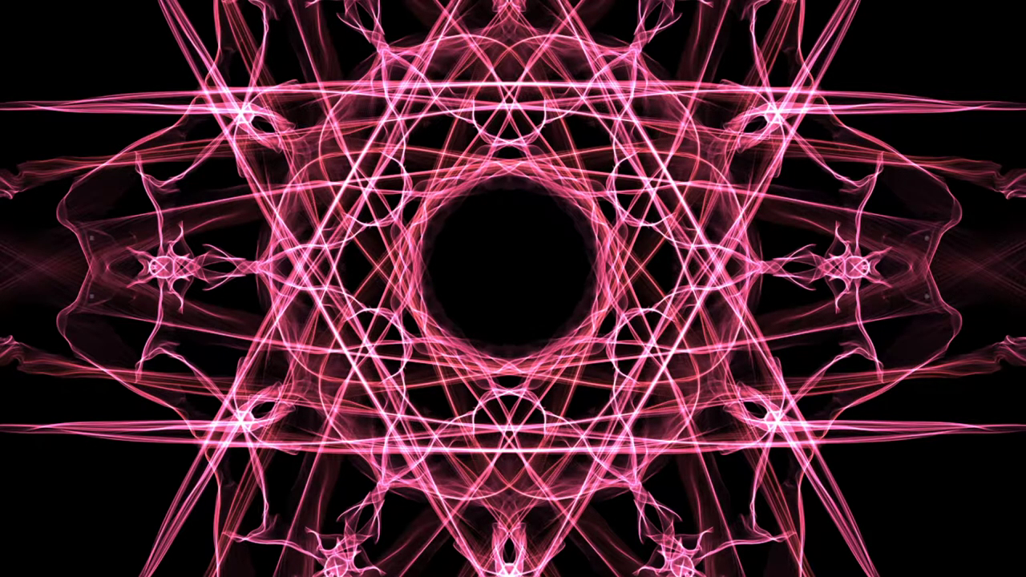
pyautogui.moveTo(139, 465)
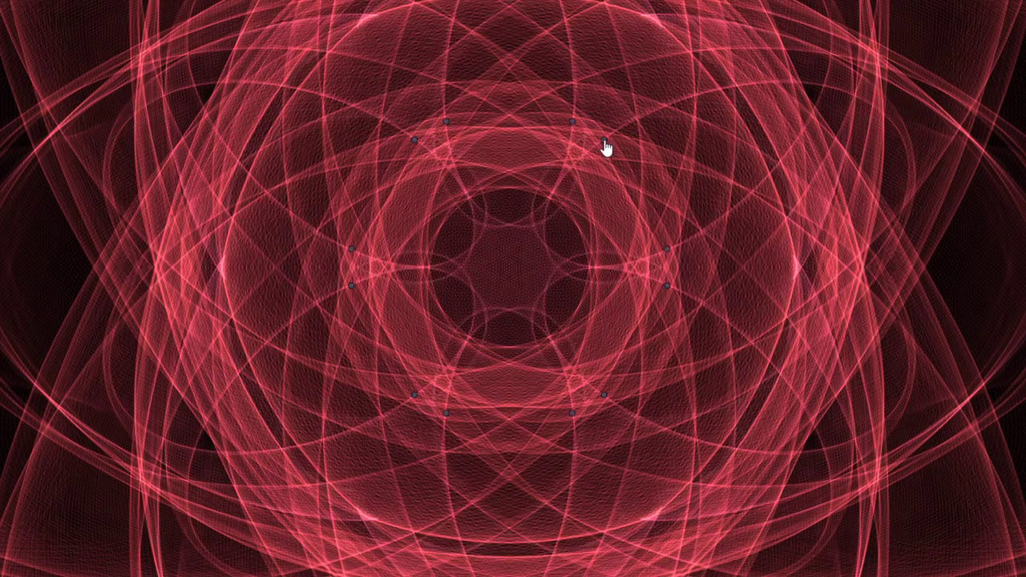
pyautogui.moveTo(477, 83)
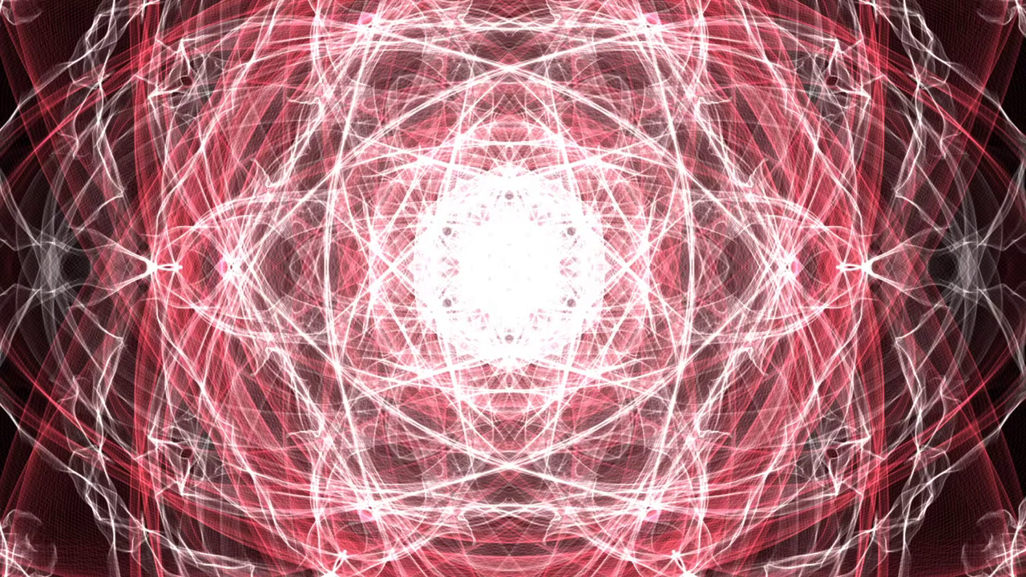
pyautogui.moveTo(904, 50)
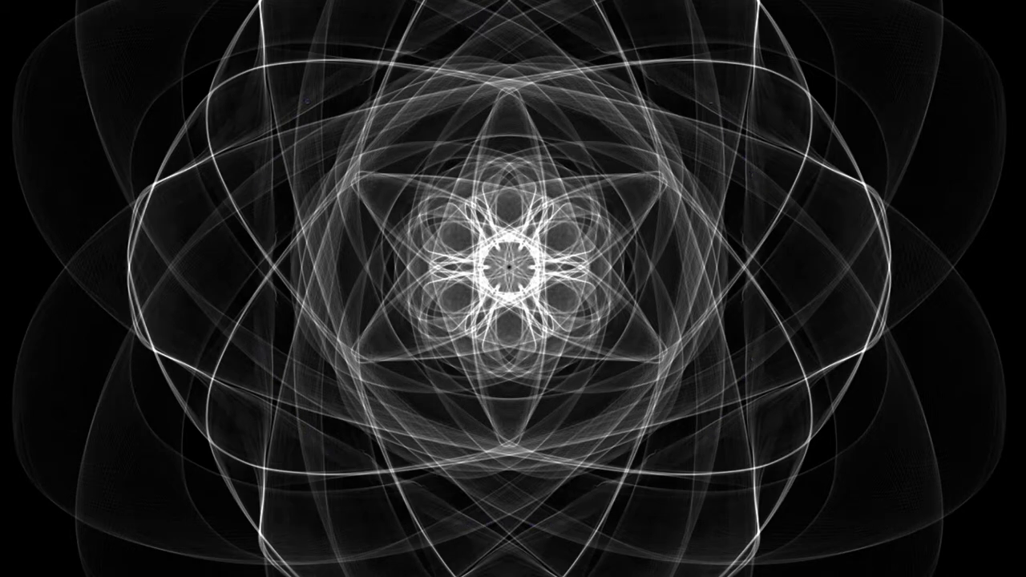
pyautogui.moveTo(489, 90)
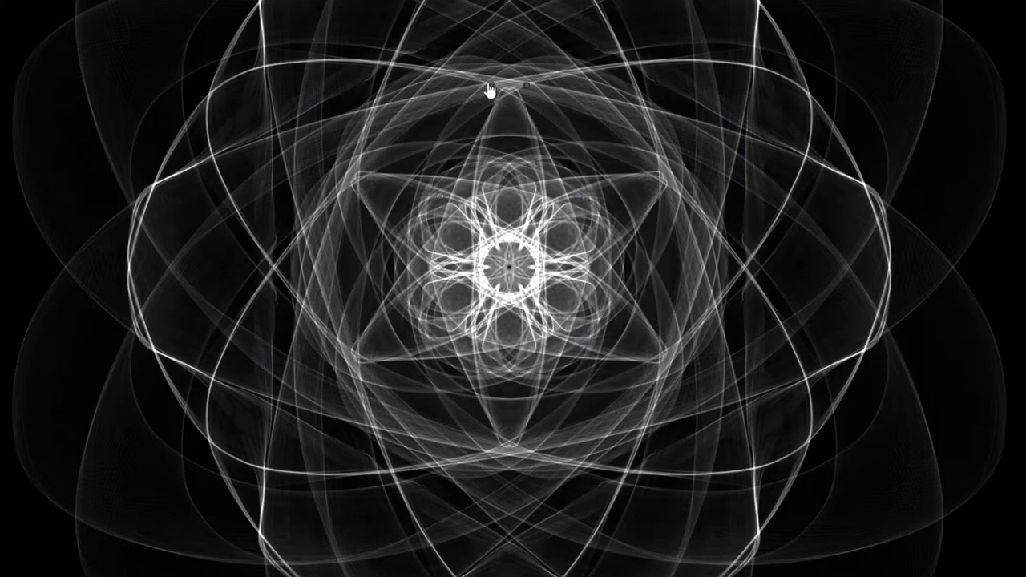
pyautogui.moveTo(340, 146)
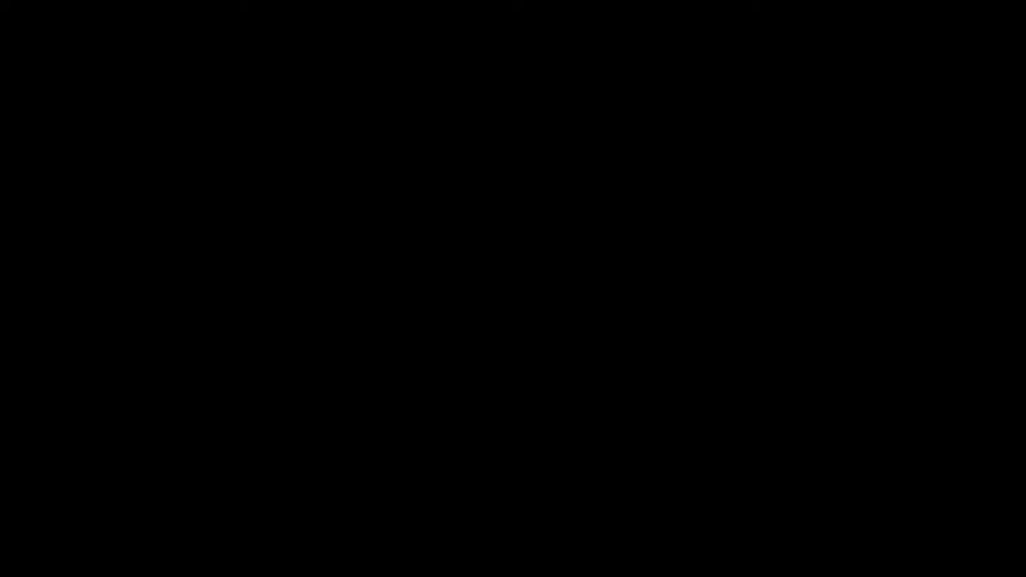
pyautogui.moveTo(132, 424)
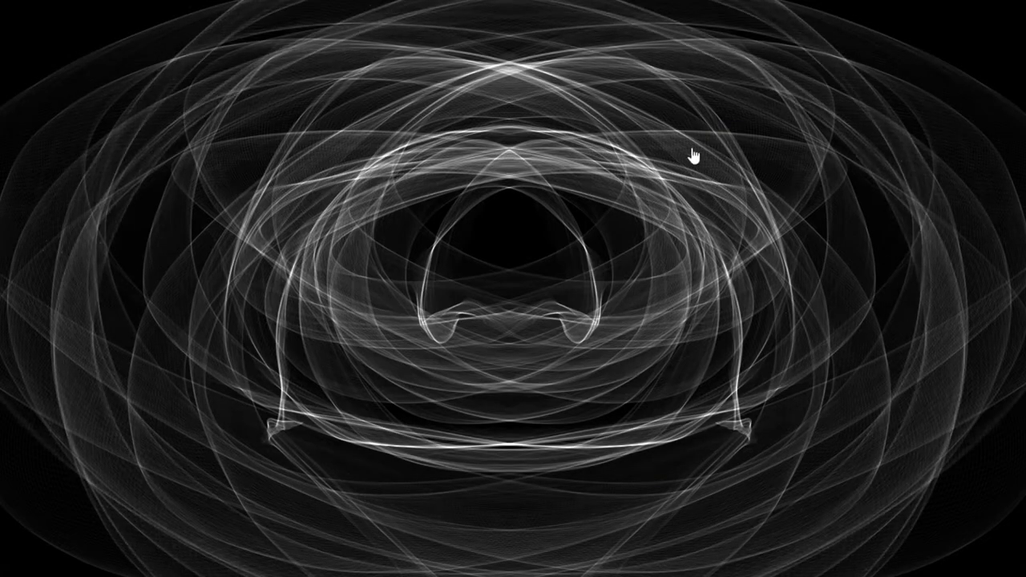
pyautogui.moveTo(475, 424)
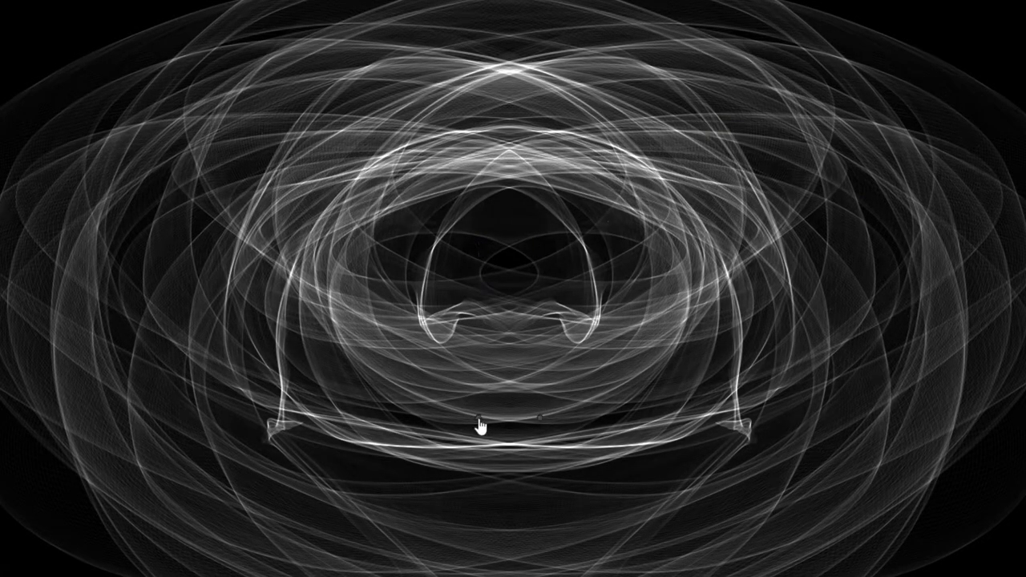
pyautogui.moveTo(423, 273)
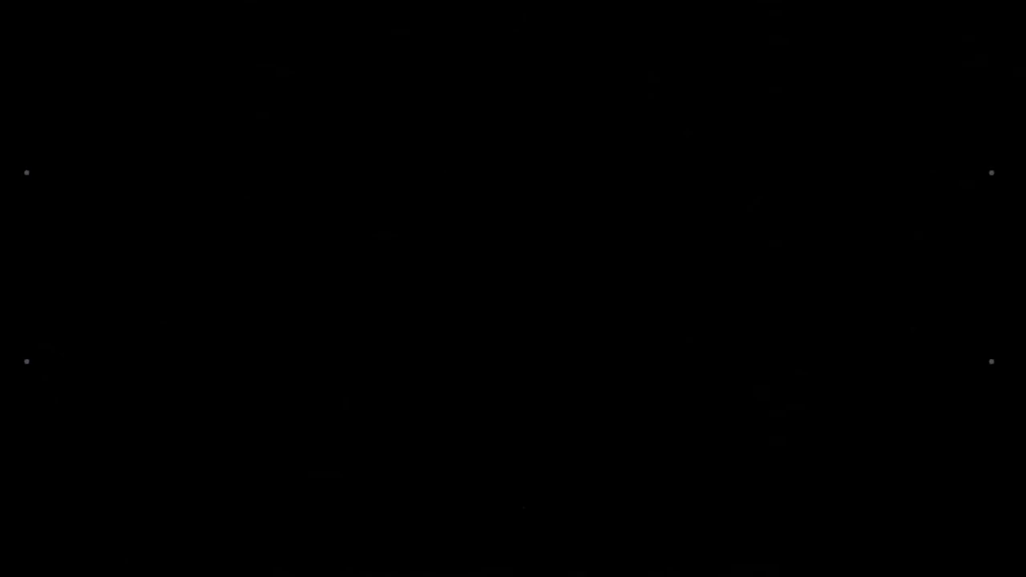
pyautogui.moveTo(457, 389)
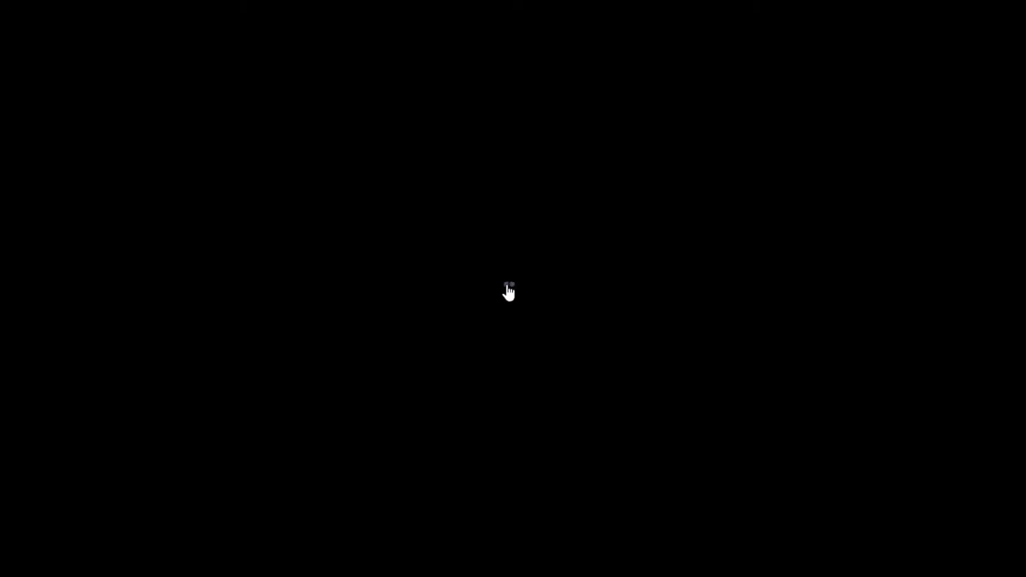
pyautogui.moveTo(511, 321)
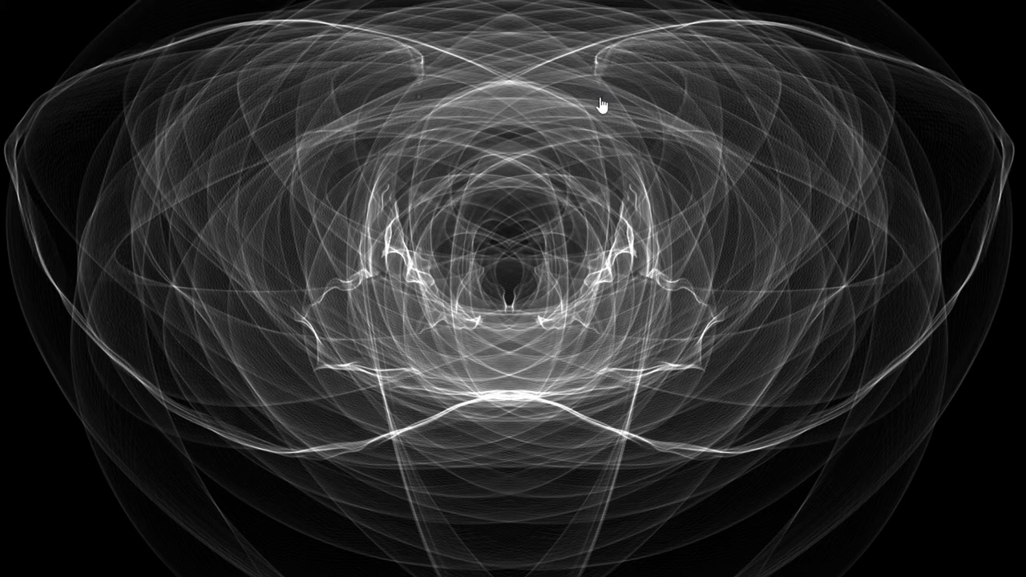
pyautogui.moveTo(549, 385)
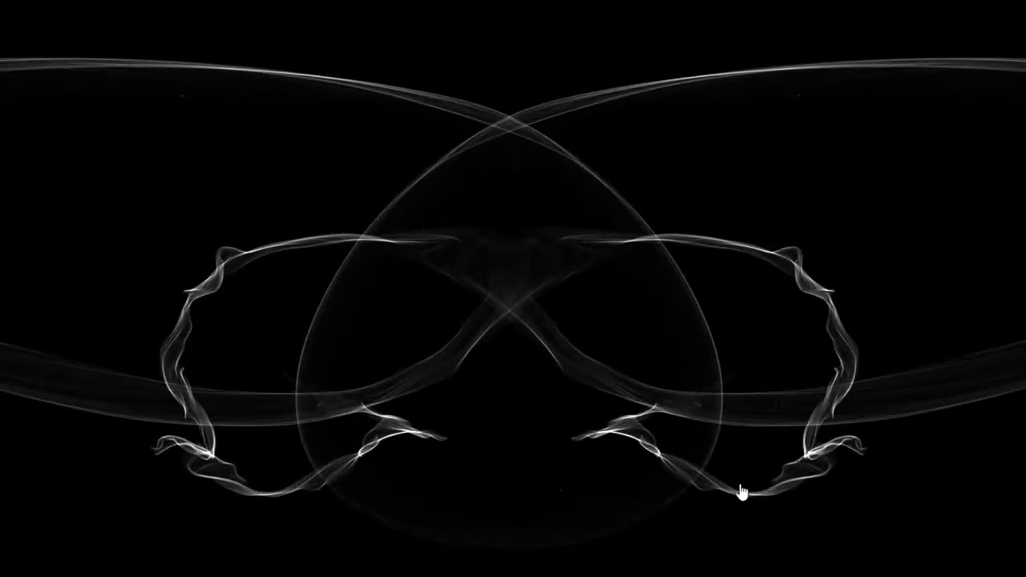
pyautogui.moveTo(369, 324)
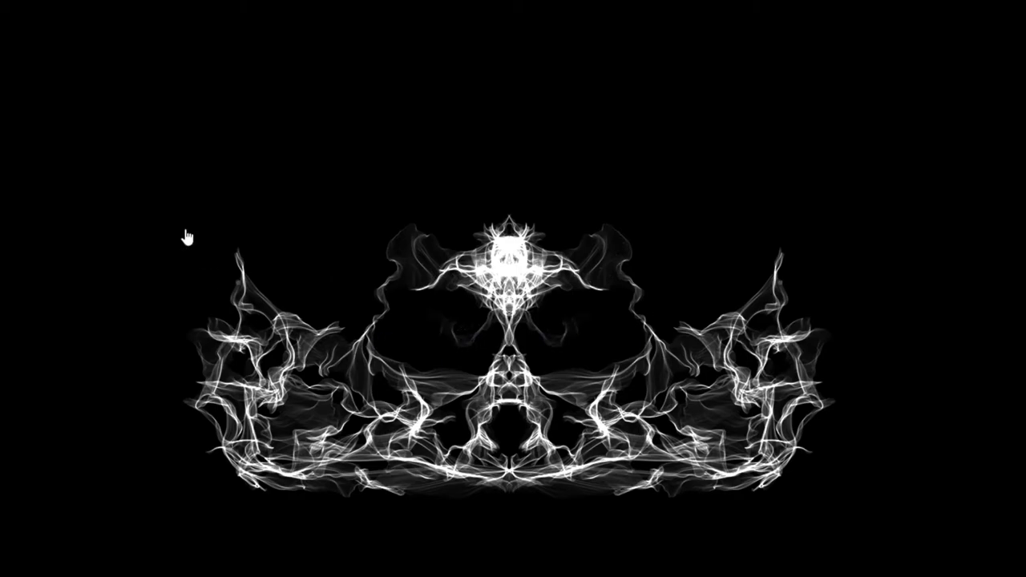
pyautogui.moveTo(119, 61)
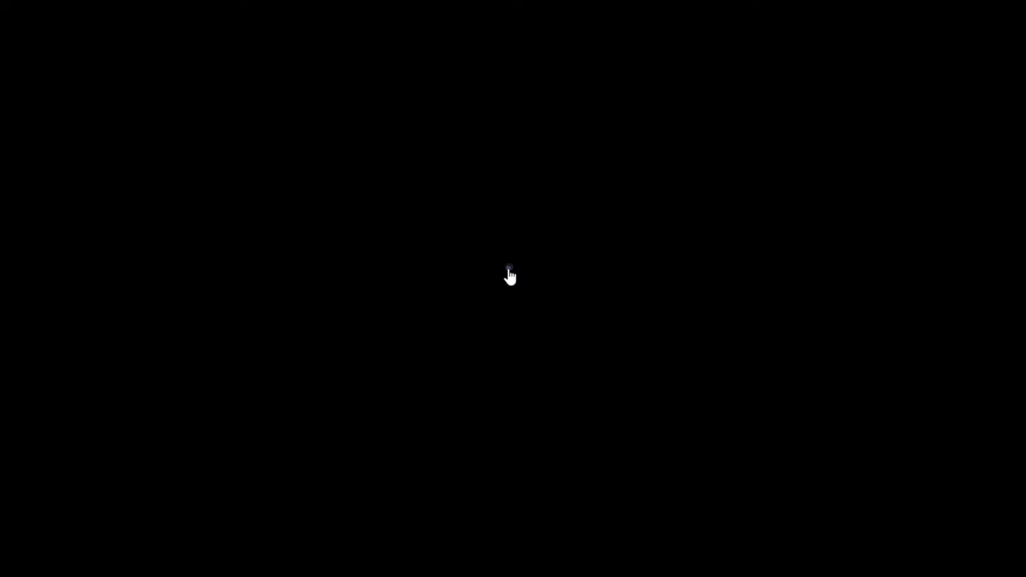
# Draw white strokes around the centre to form a six-fold star mandala with interlaced rings
pyautogui.click(510, 273)
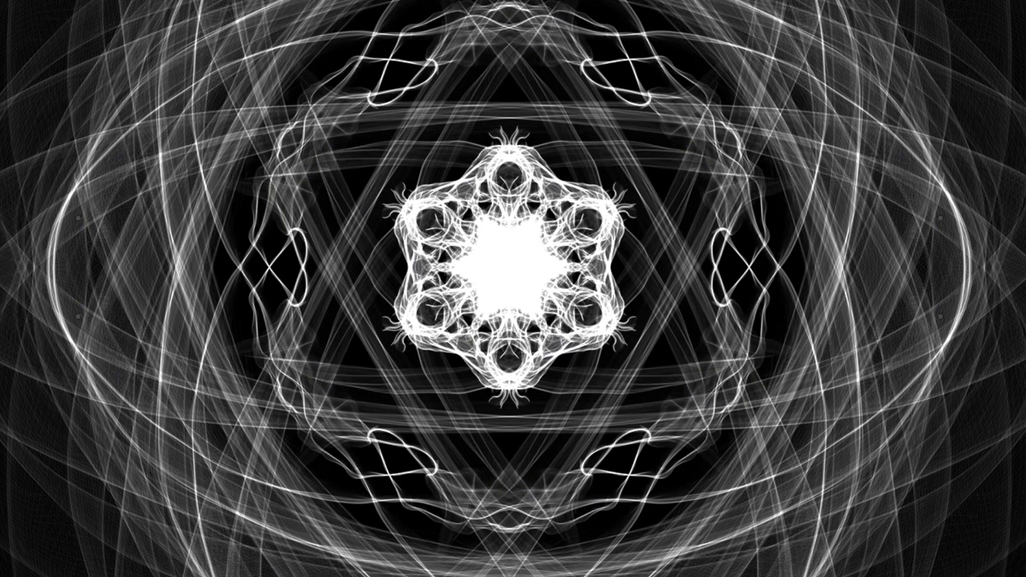
pyautogui.moveTo(95, 186)
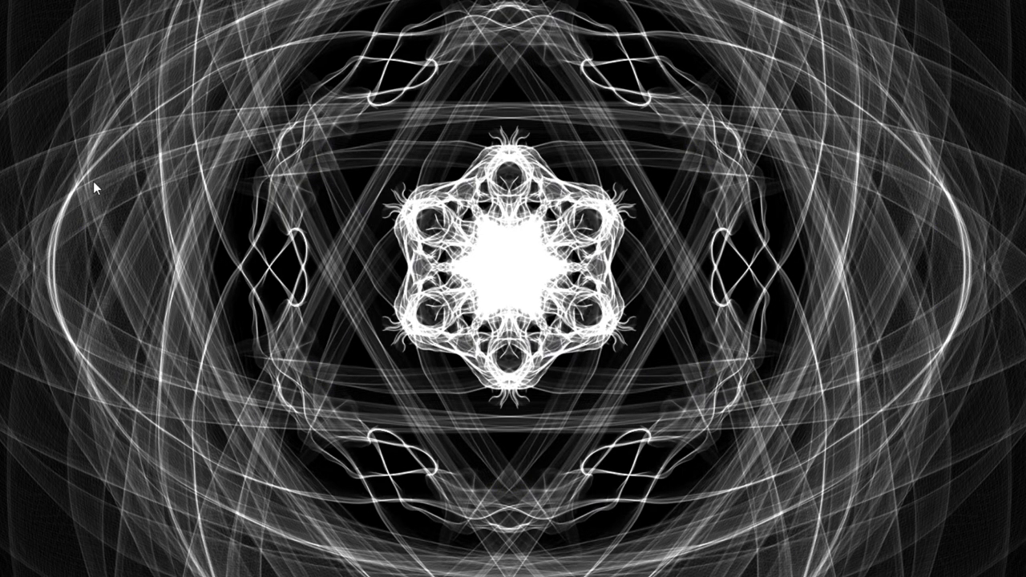